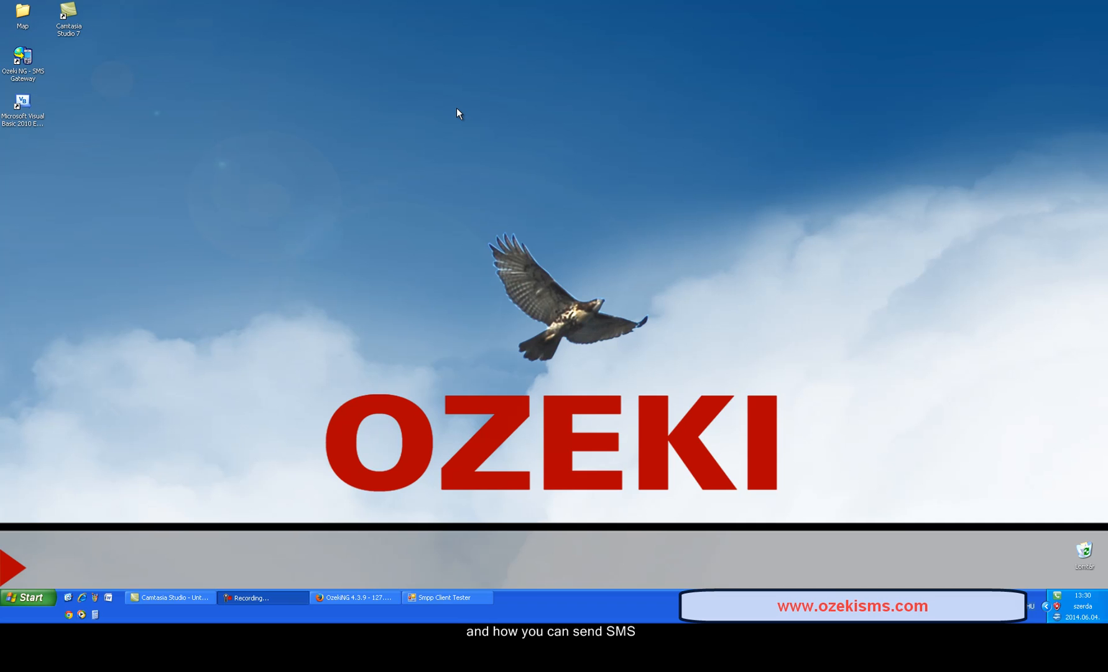
mouse_move(273, 95)
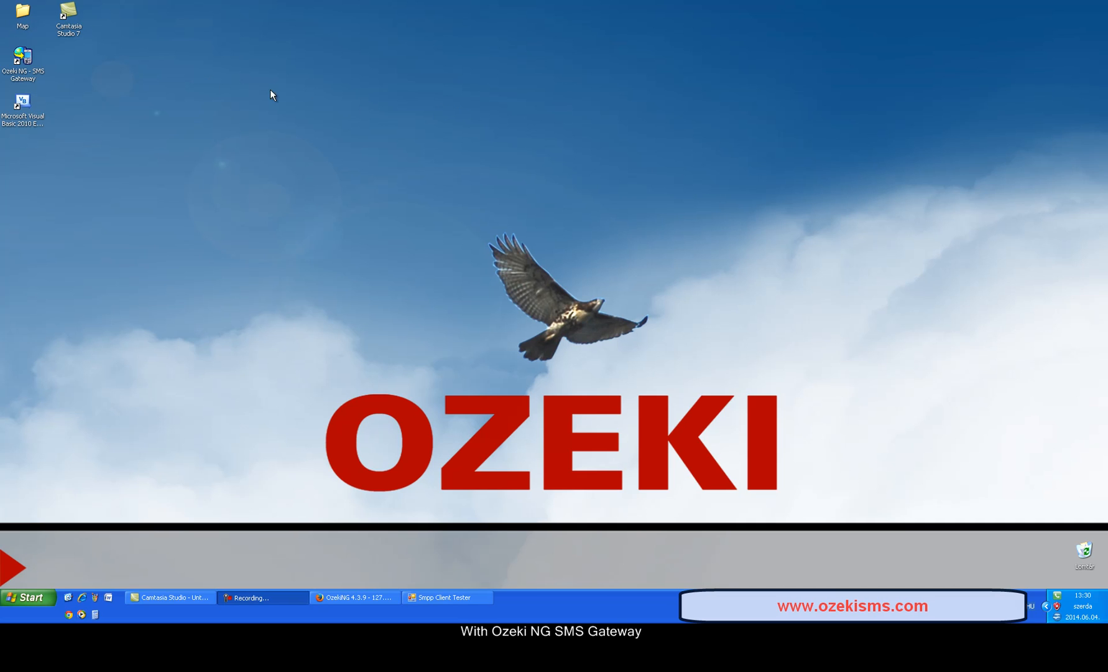
mouse_move(32, 99)
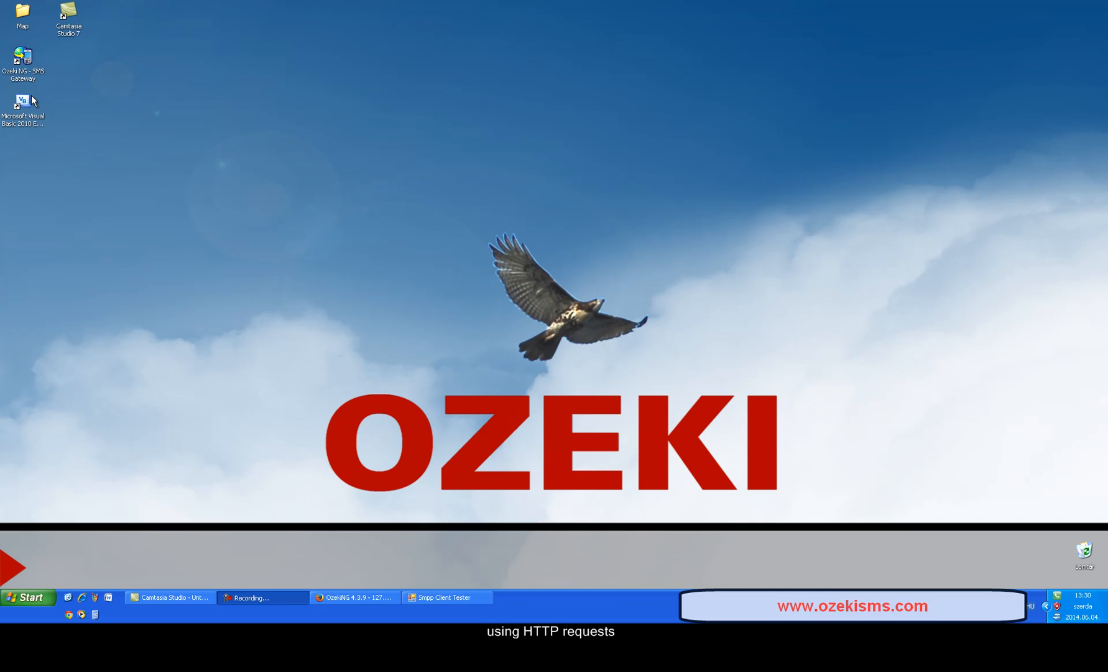
mouse_move(101, 126)
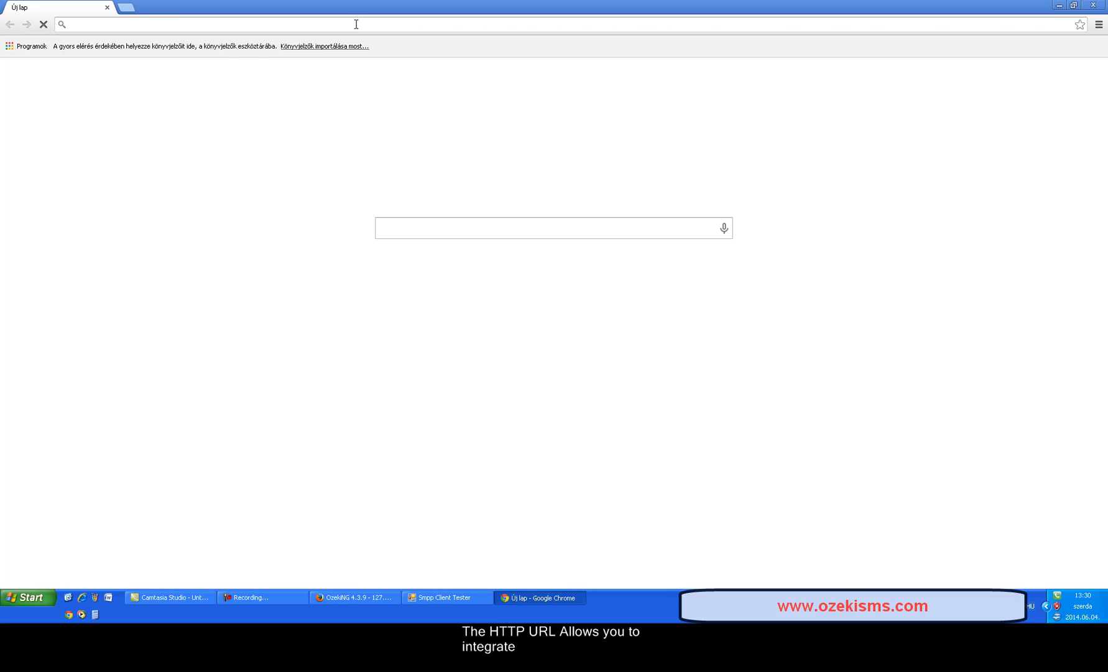
Navigate to ozekisms.com and open the 'Send SMS using HTTP' guide.
text(ozekisms.com)
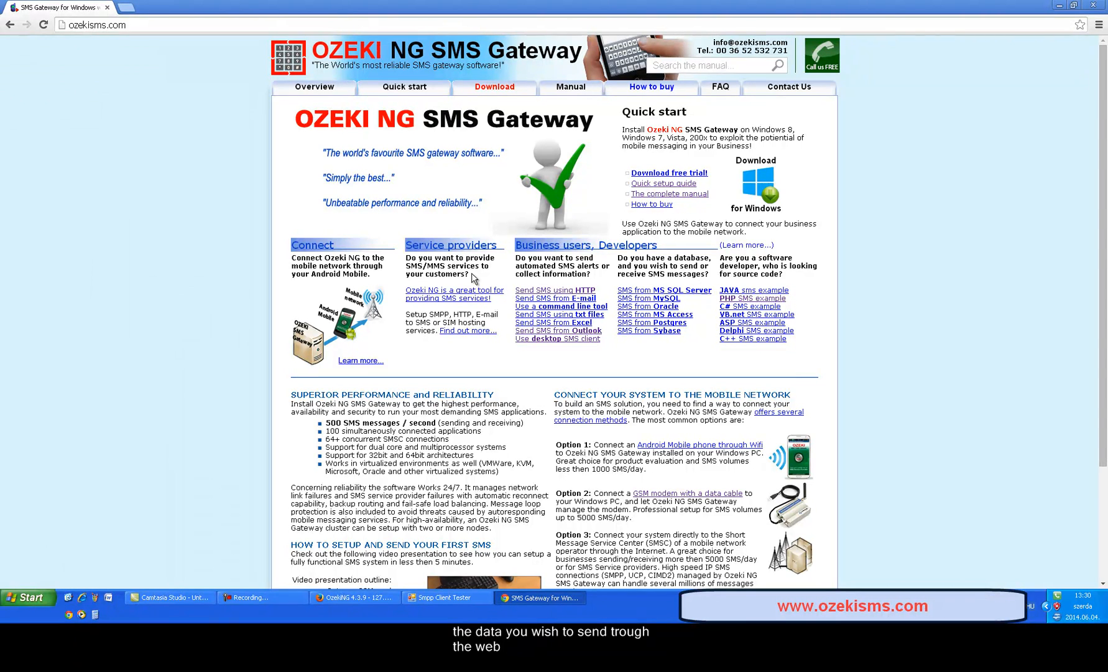
click(556, 290)
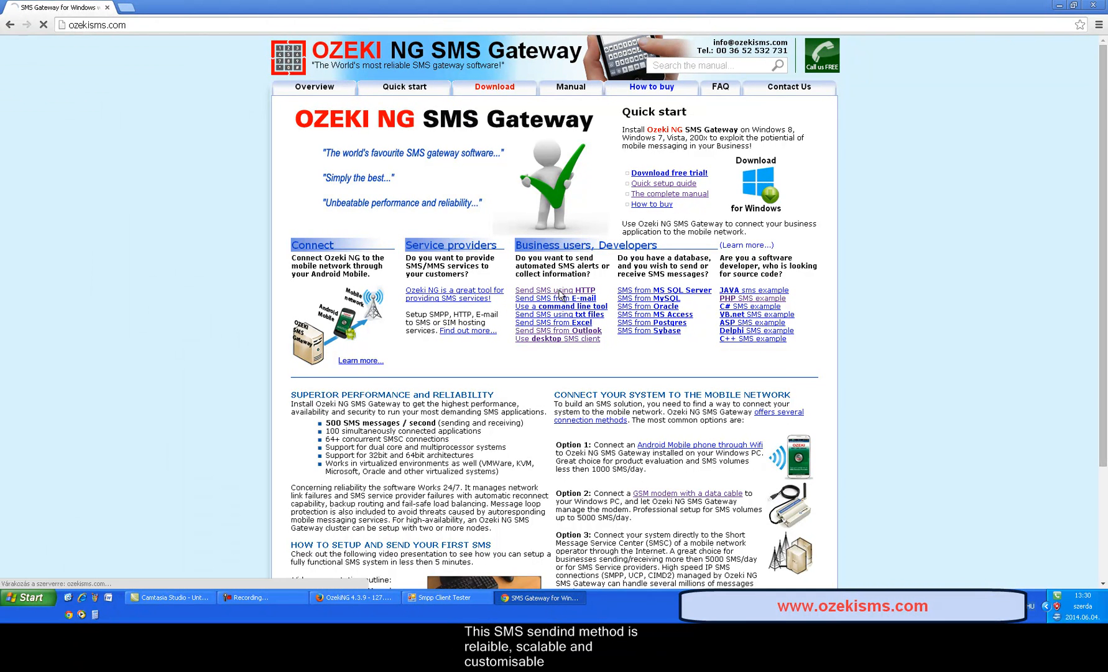
click(556, 290)
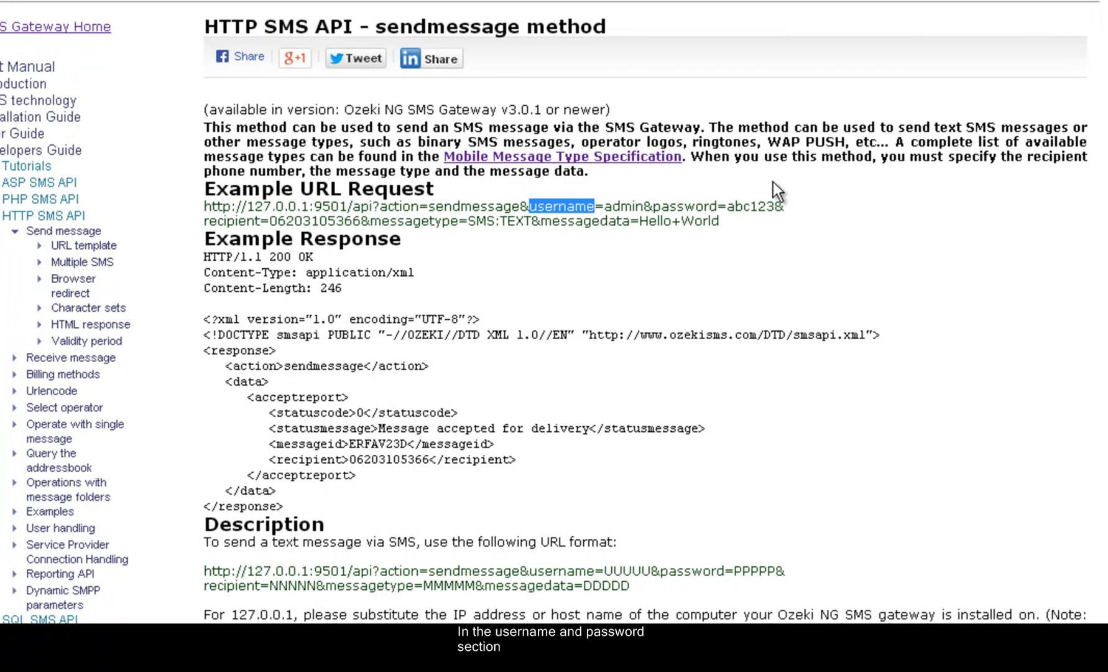
Highlight the username and recipient parameters, then select the example request URL to copy it.
double_click(683, 207)
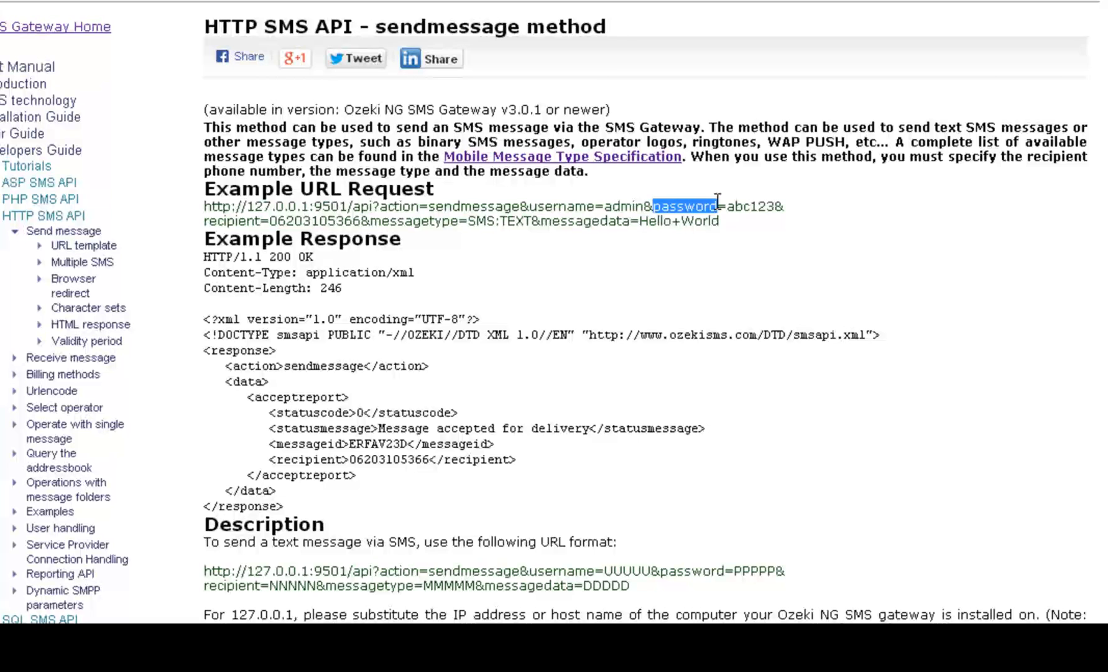
mouse_move(672, 206)
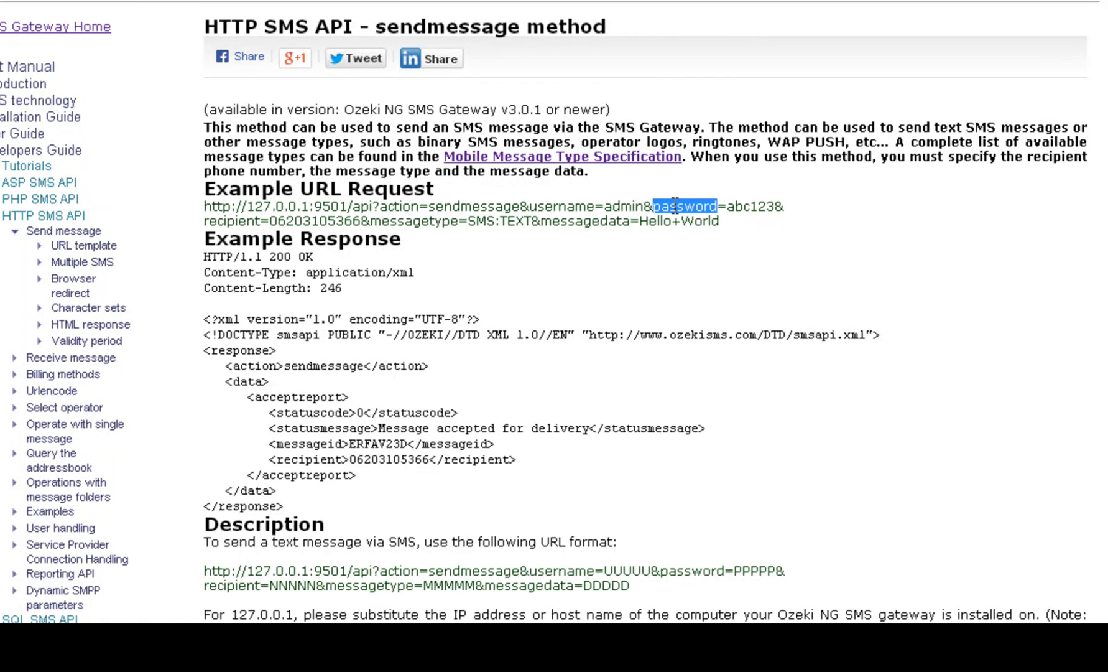
click(212, 220)
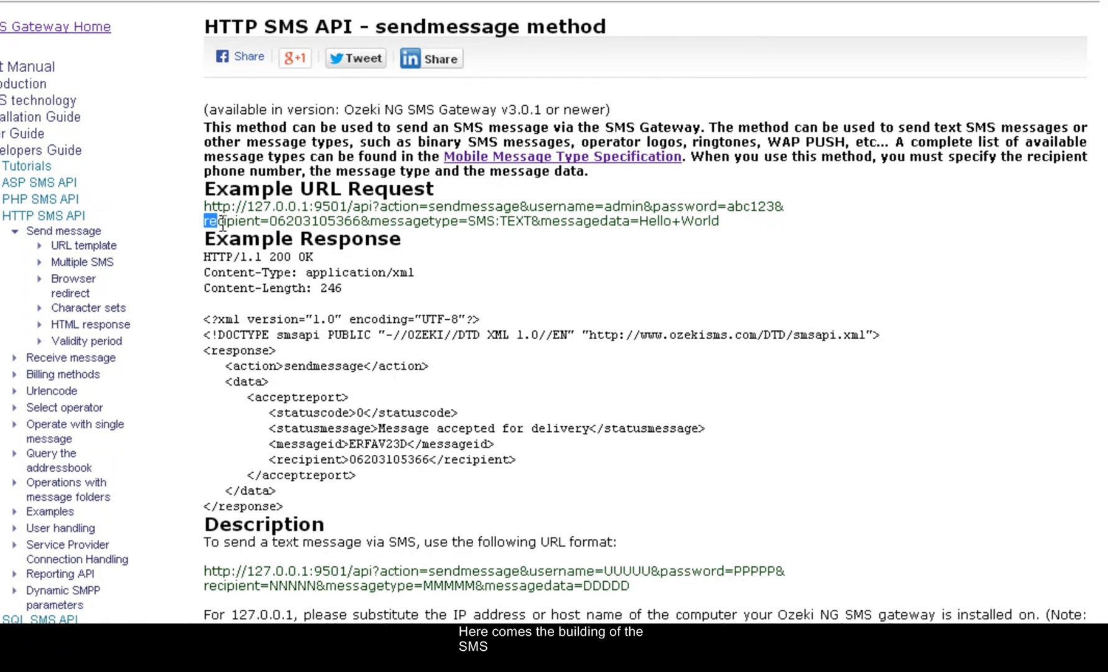
double_click(234, 221)
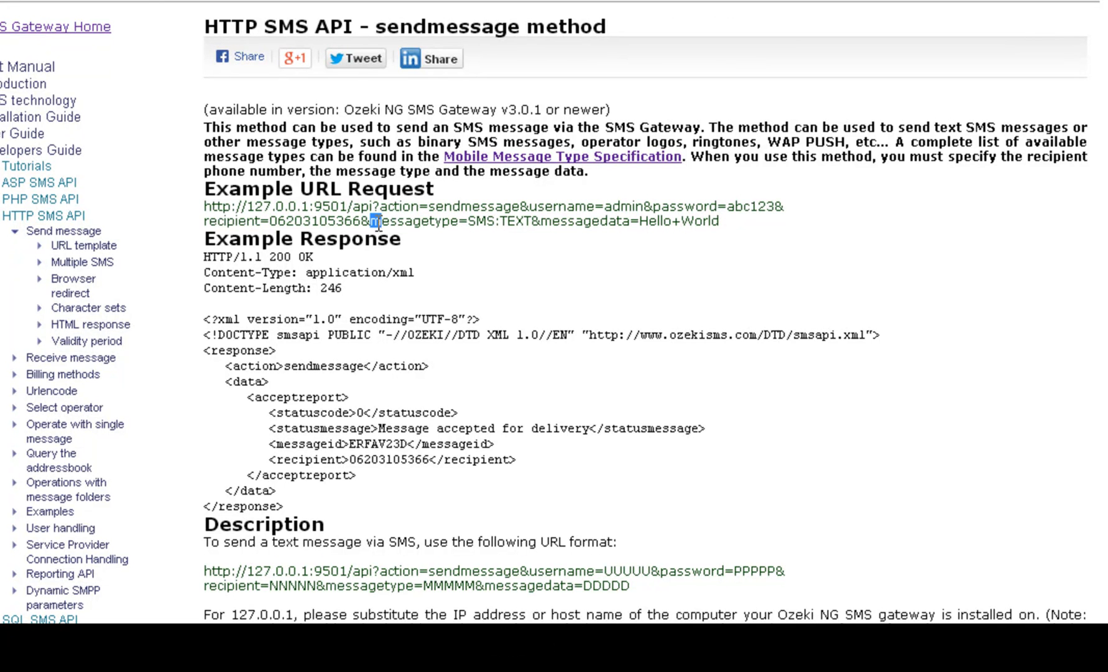
drag(378, 221, 526, 221)
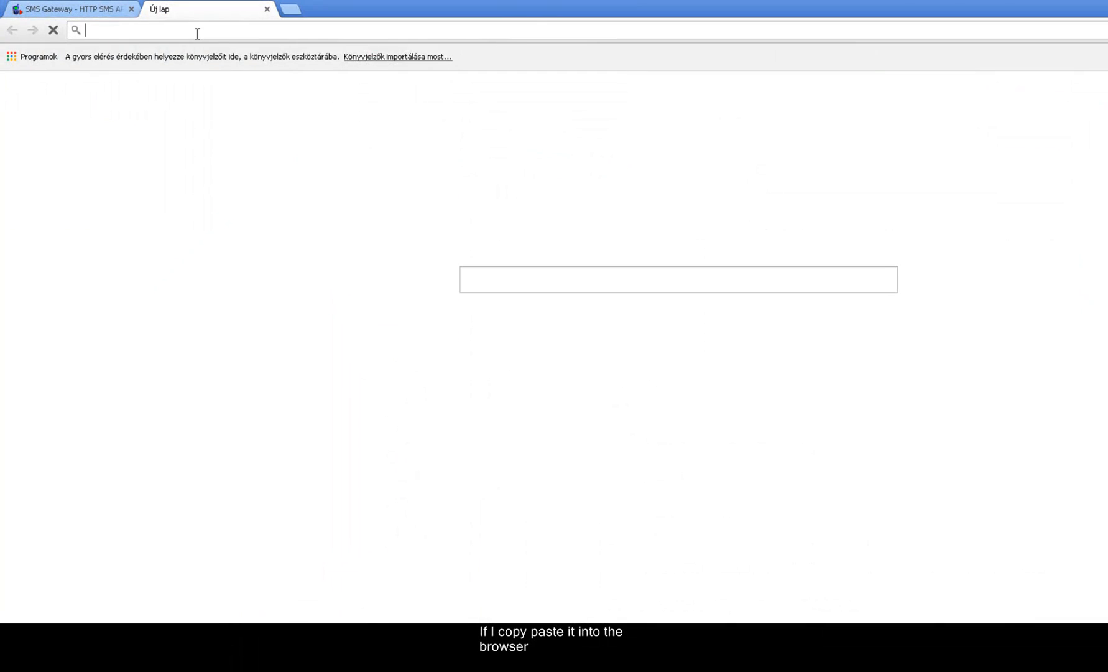
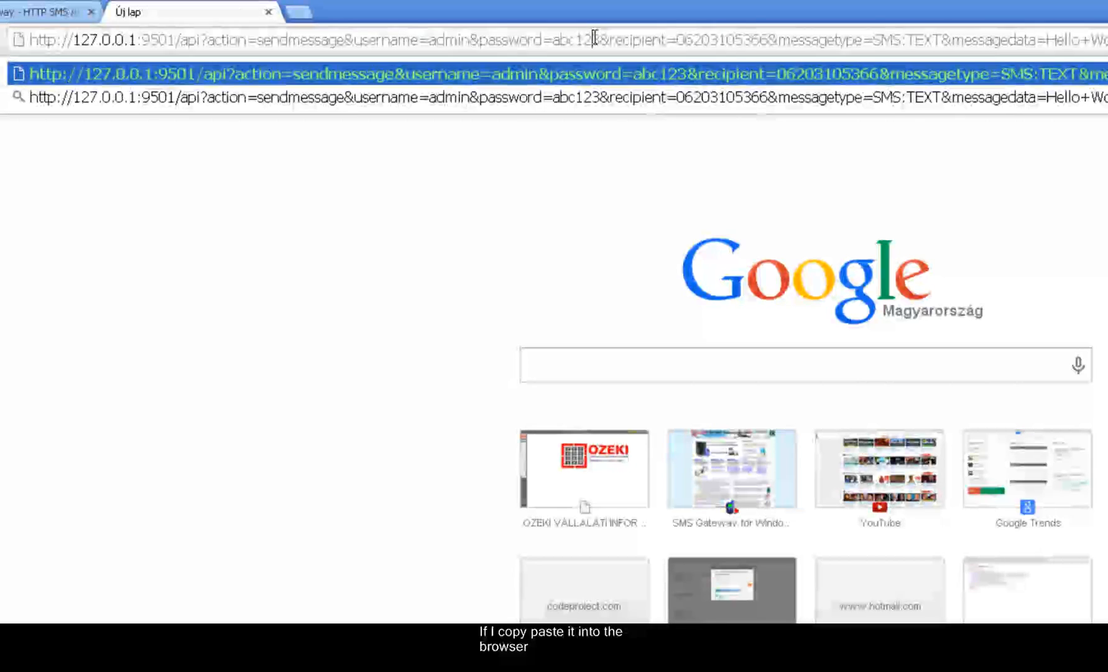
text(a)
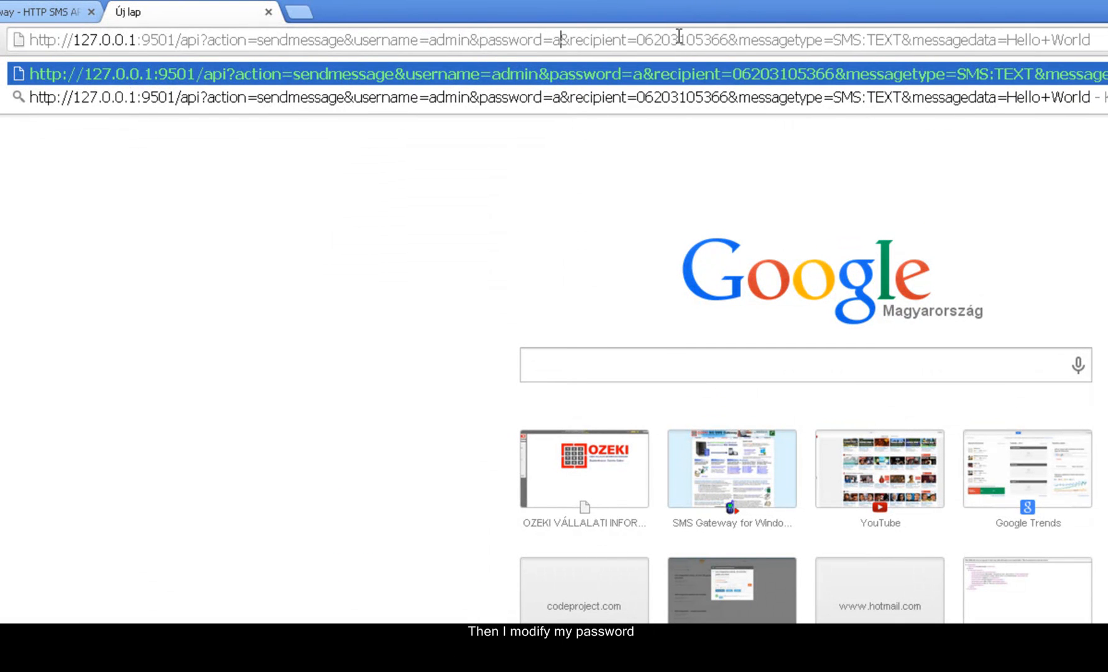
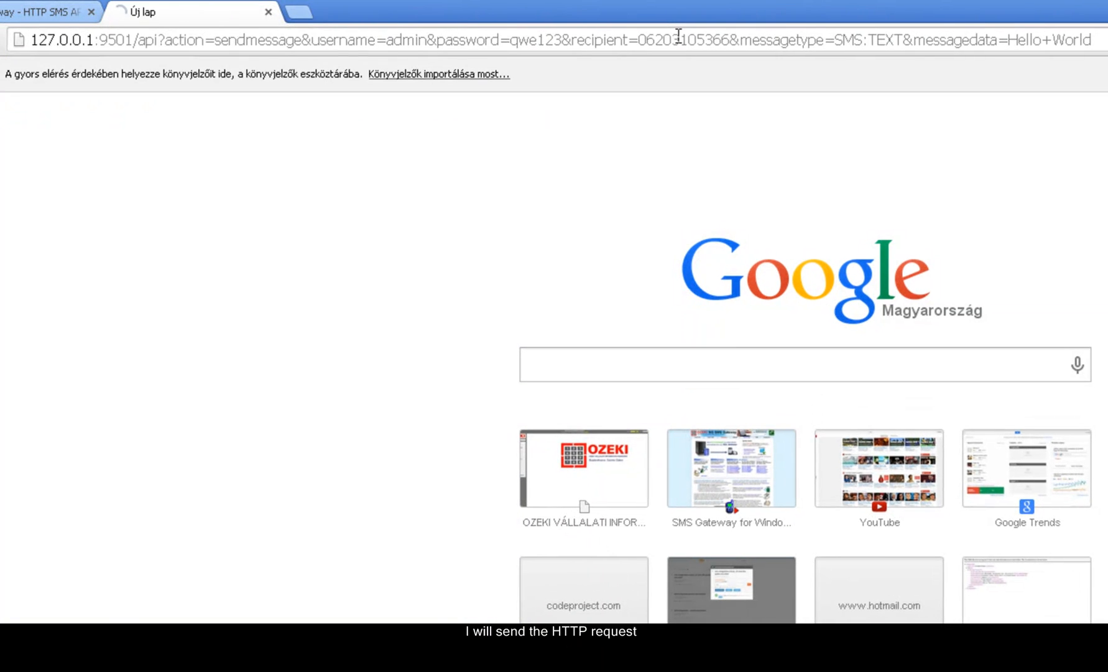
key(Enter)
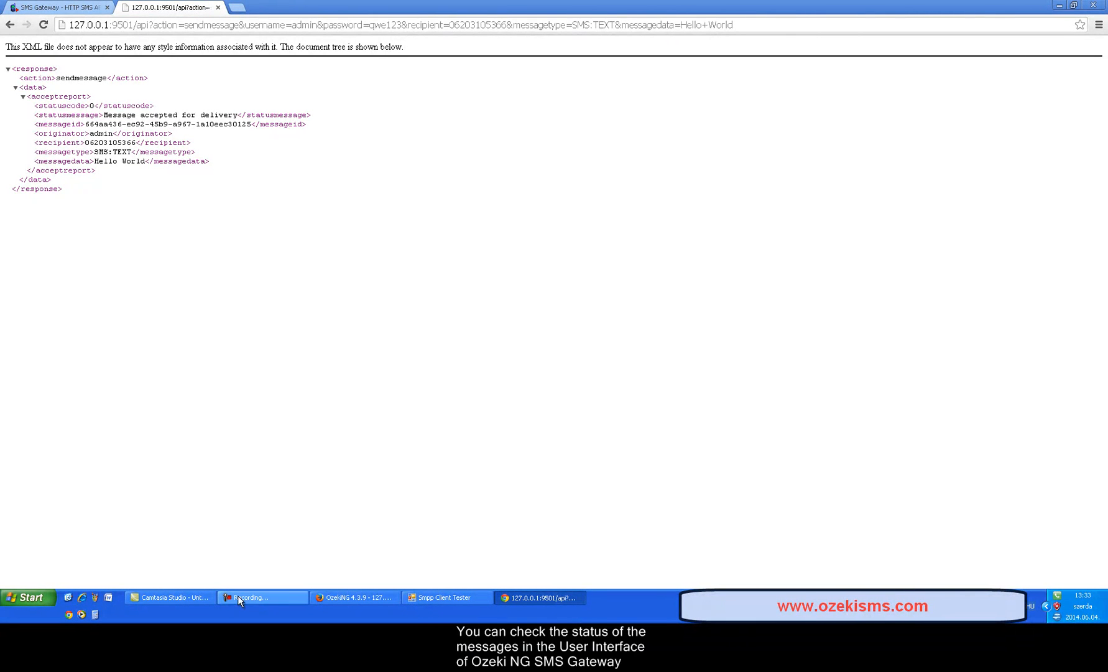
Hide Chrome so the Windows desktop with the gateway shortcuts is showing.
click(356, 597)
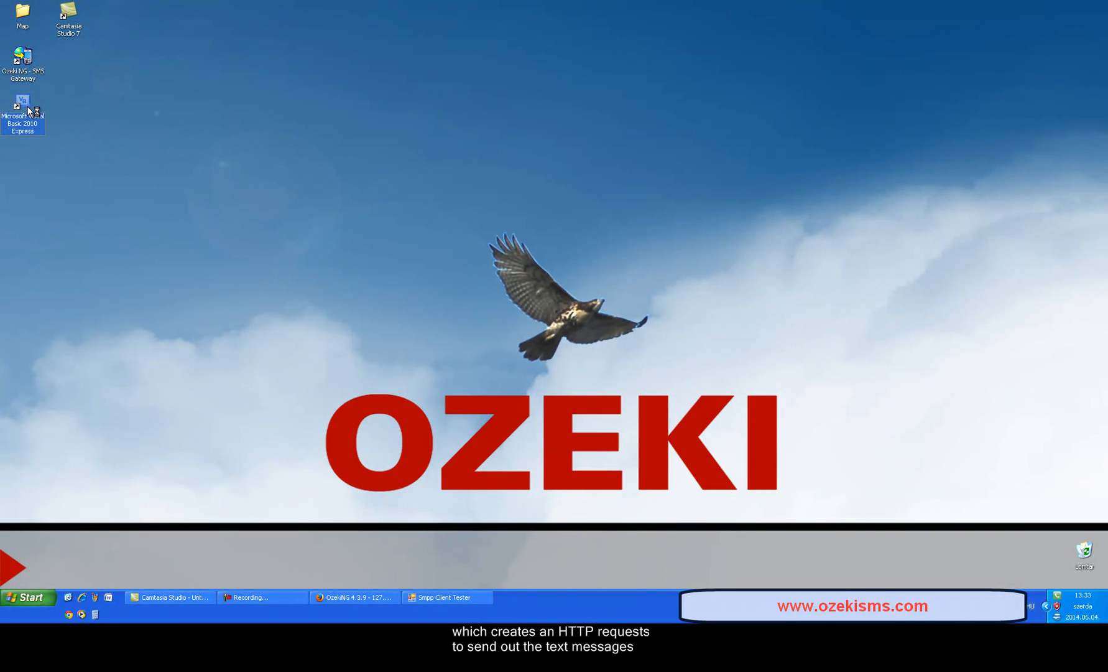
Launch Visual Basic 2010 Express and load the OzekiSmsHttpRequest recent project with Form1.vb code.
double_click(22, 101)
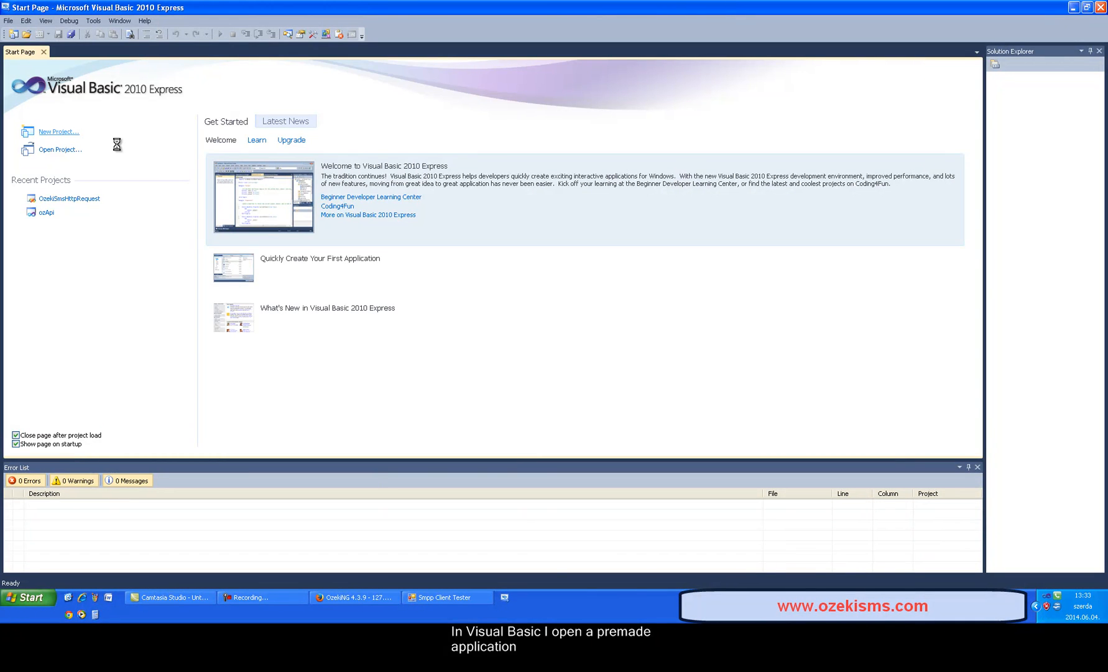
click(70, 198)
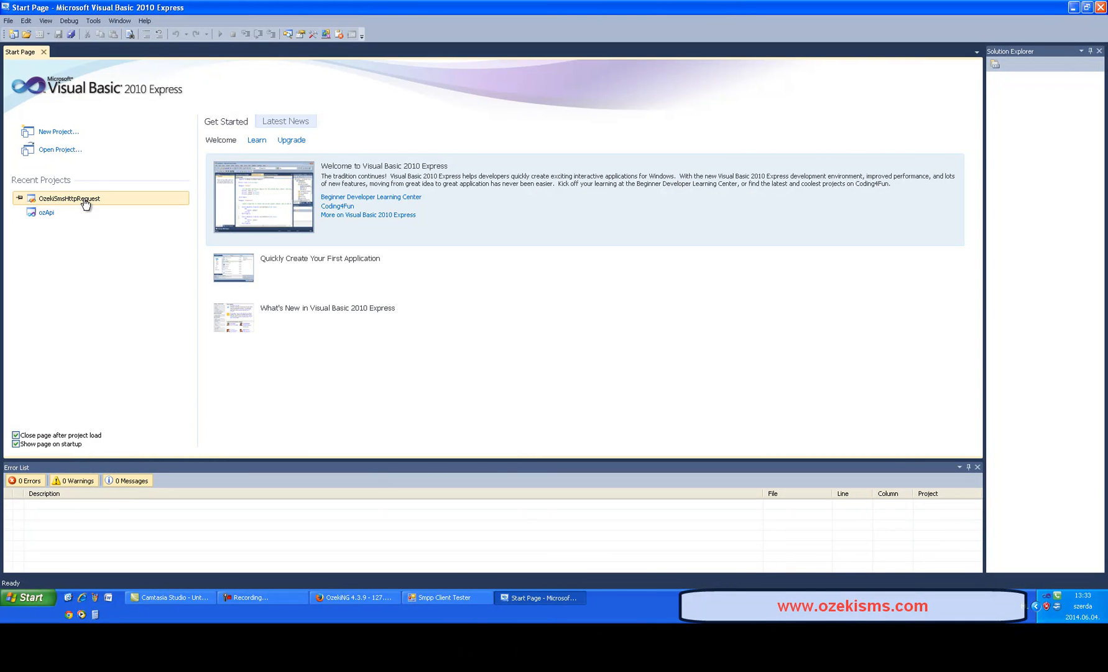
double_click(70, 198)
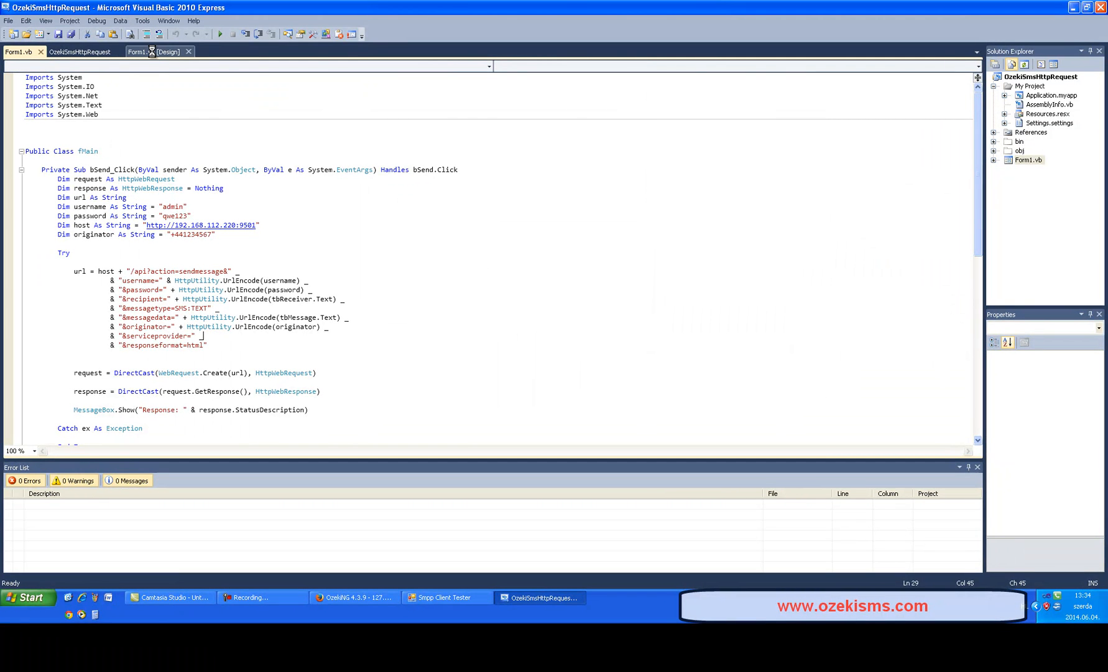
click(158, 51)
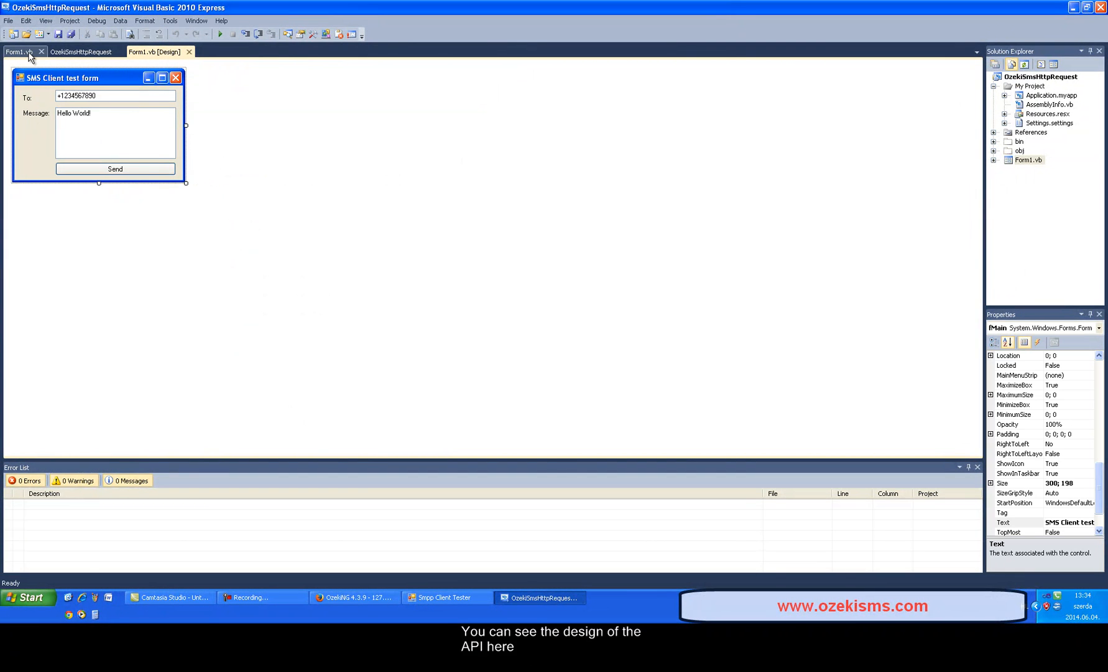
click(18, 51)
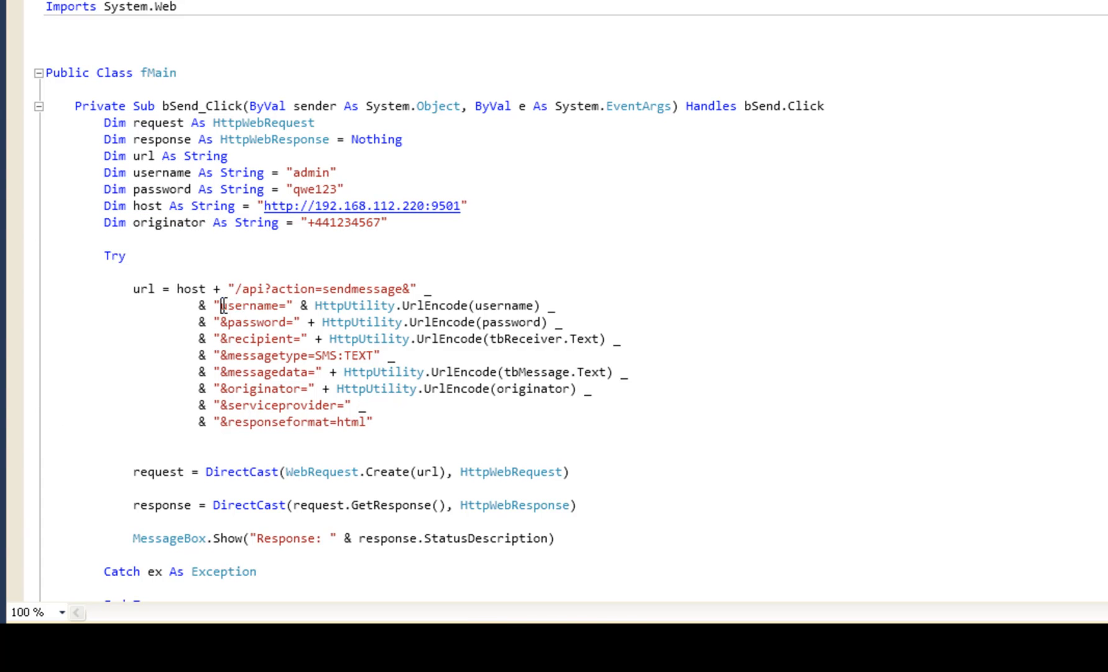
double_click(255, 306)
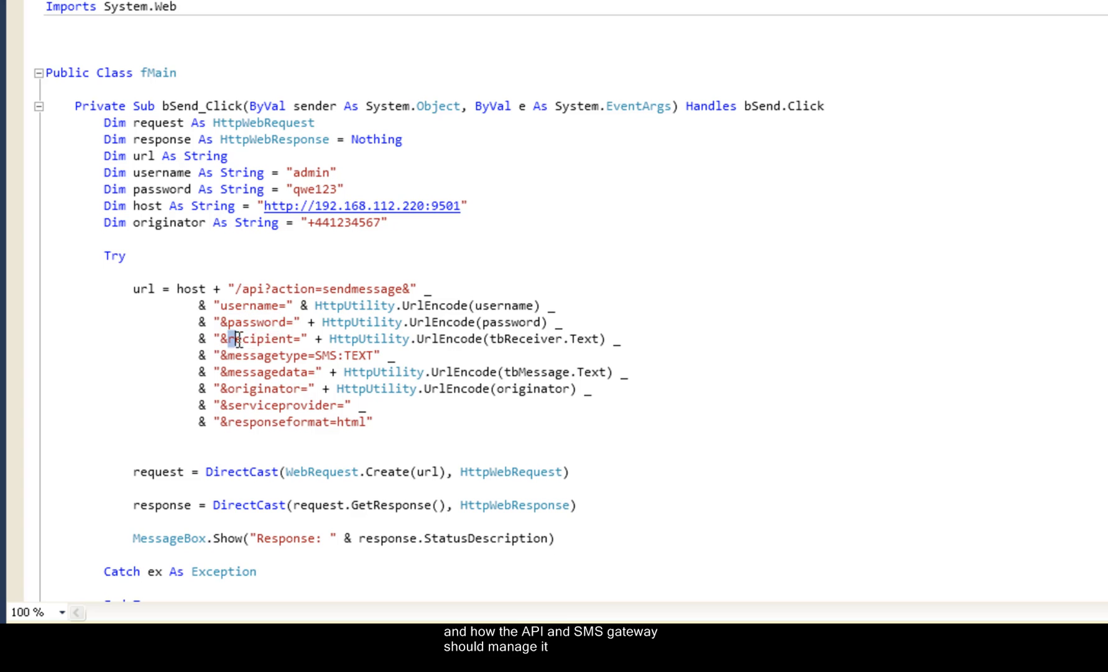
double_click(262, 340)
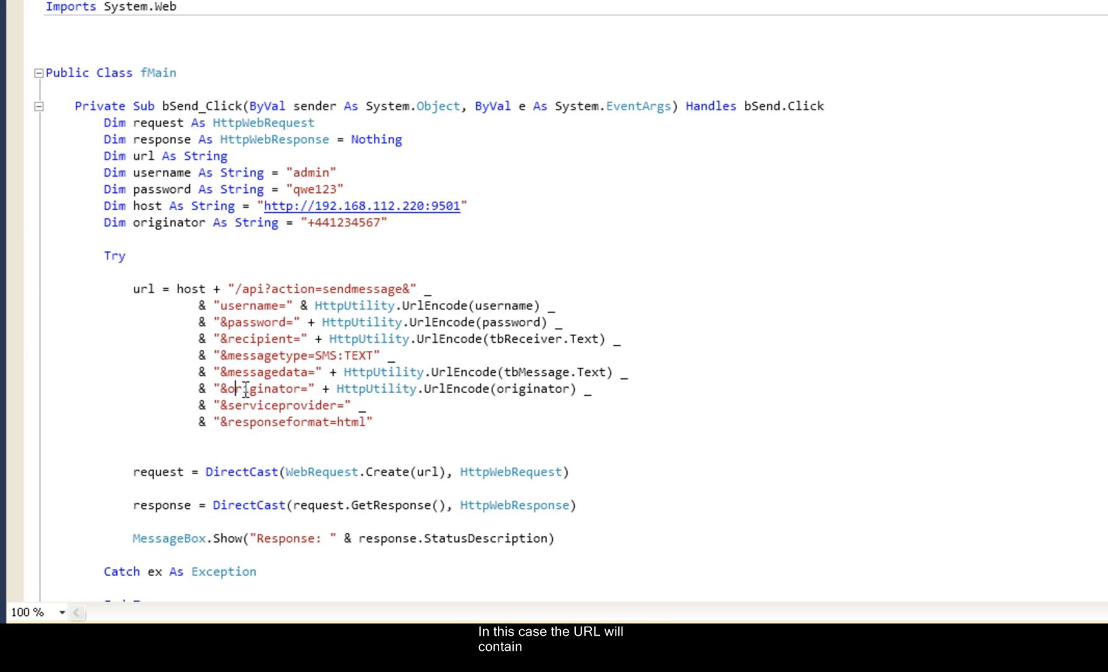
double_click(271, 388)
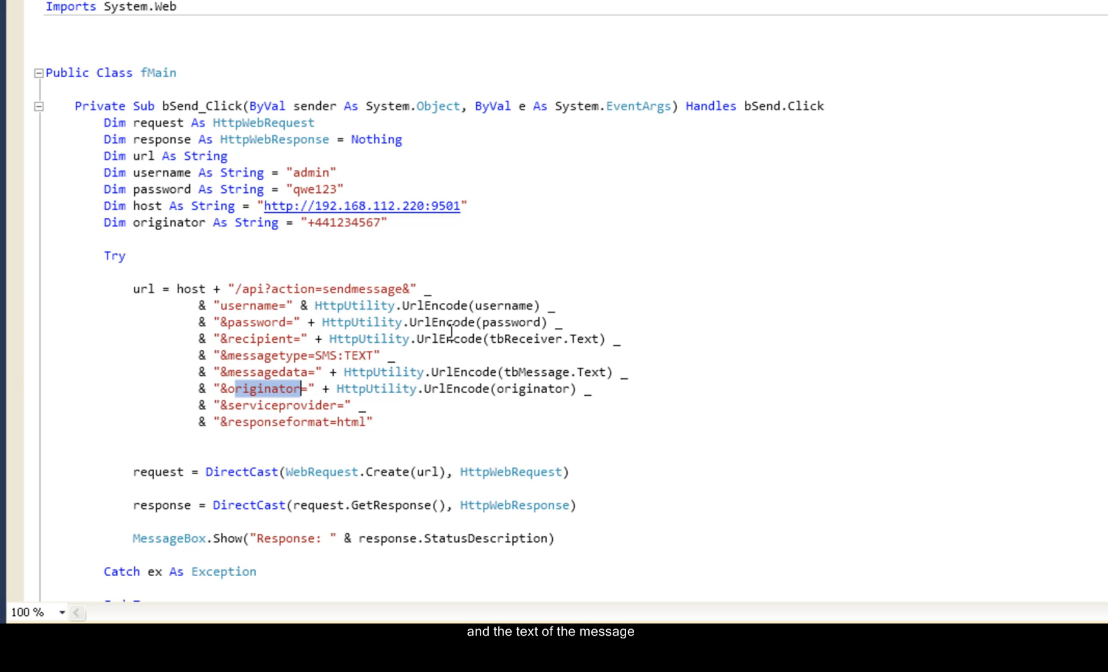
mouse_move(332, 410)
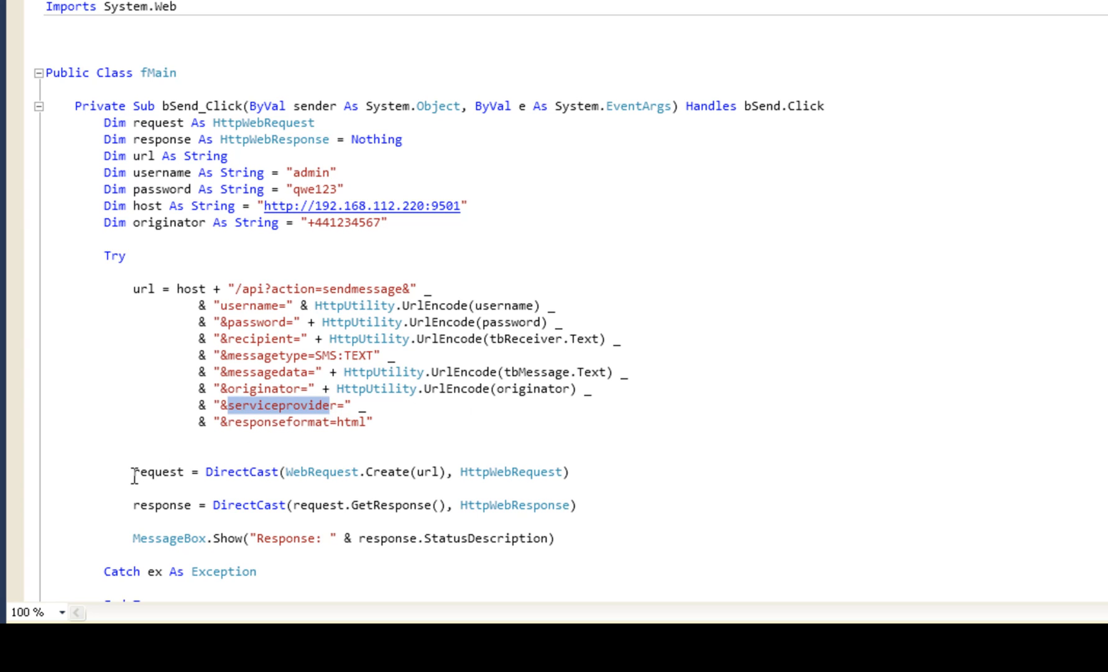
drag(133, 472, 577, 505)
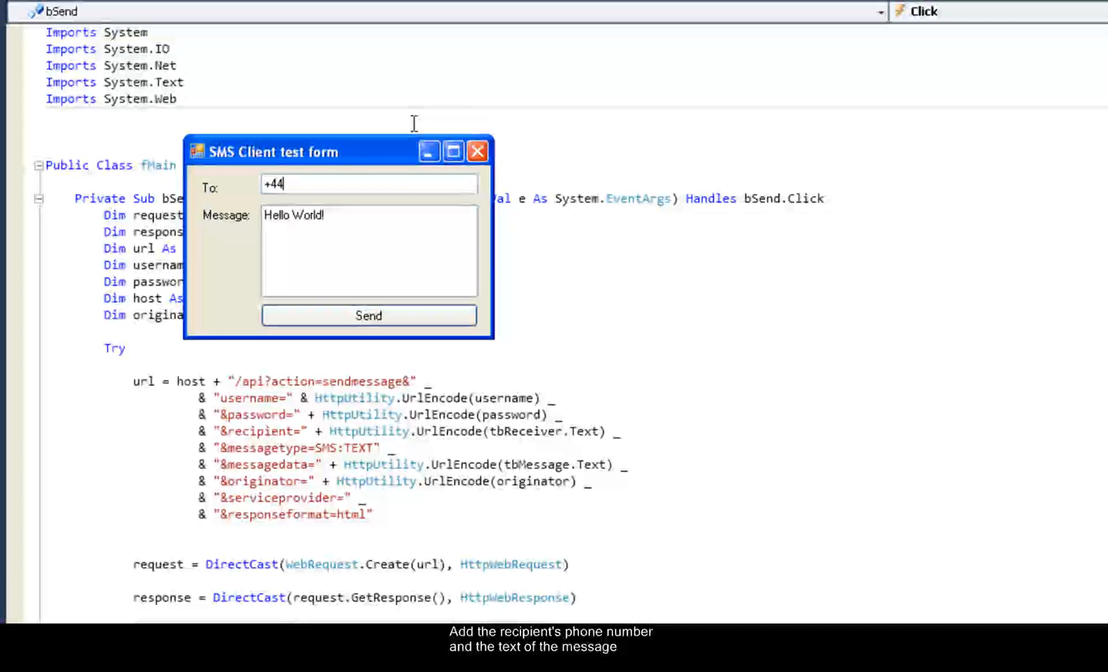
text(123456)
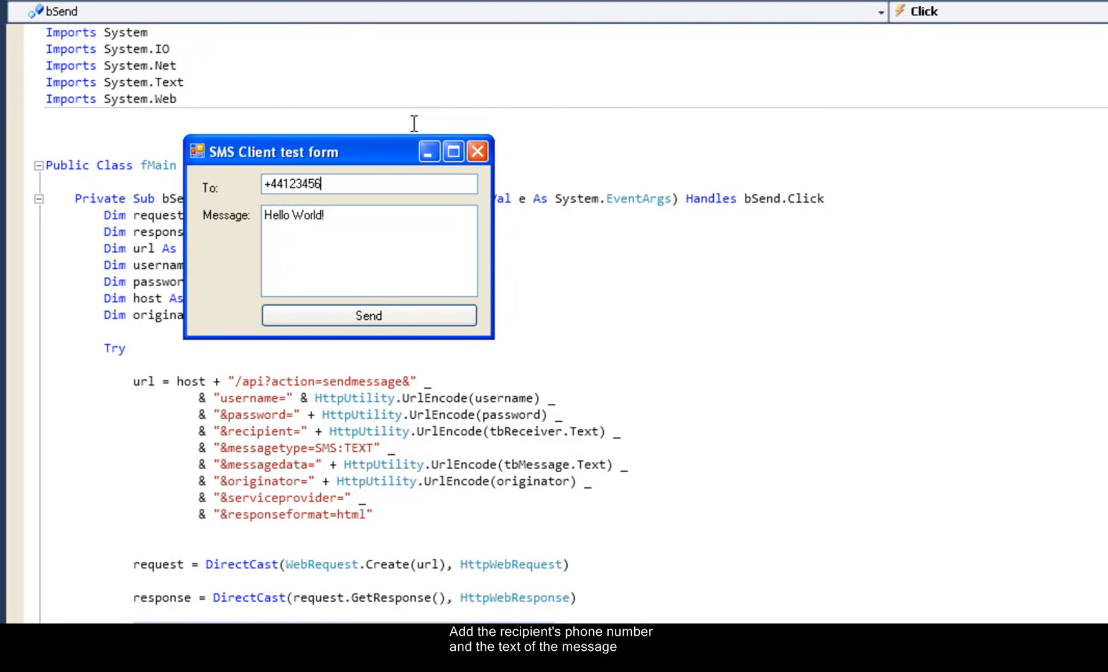
text(789)
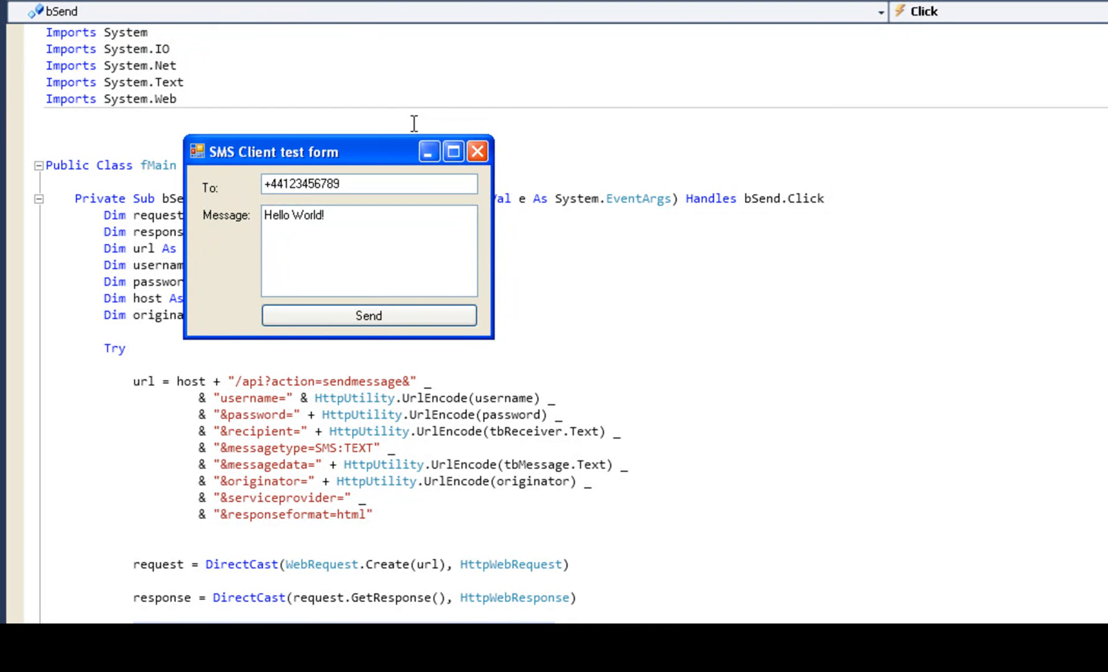
mouse_move(374, 226)
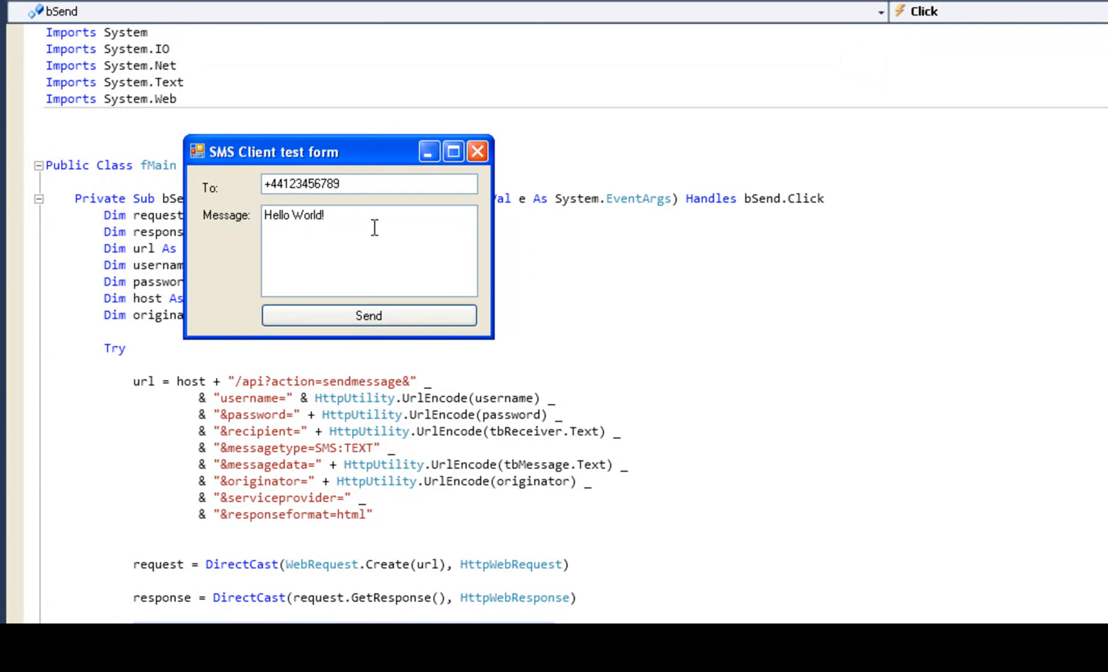
text(Test message)
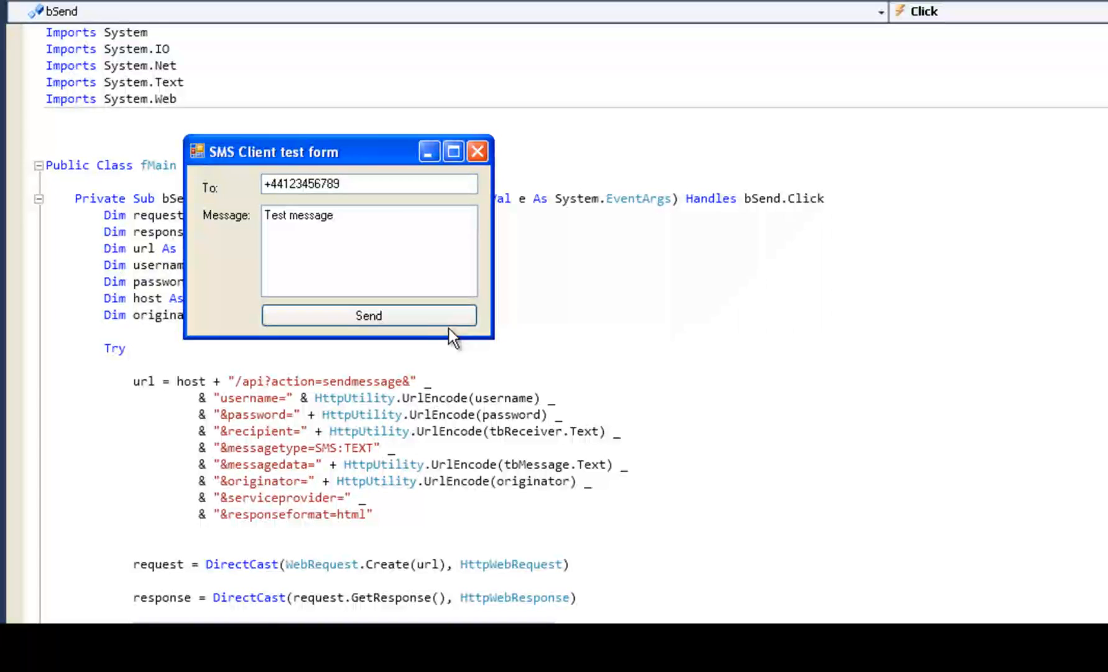
click(369, 316)
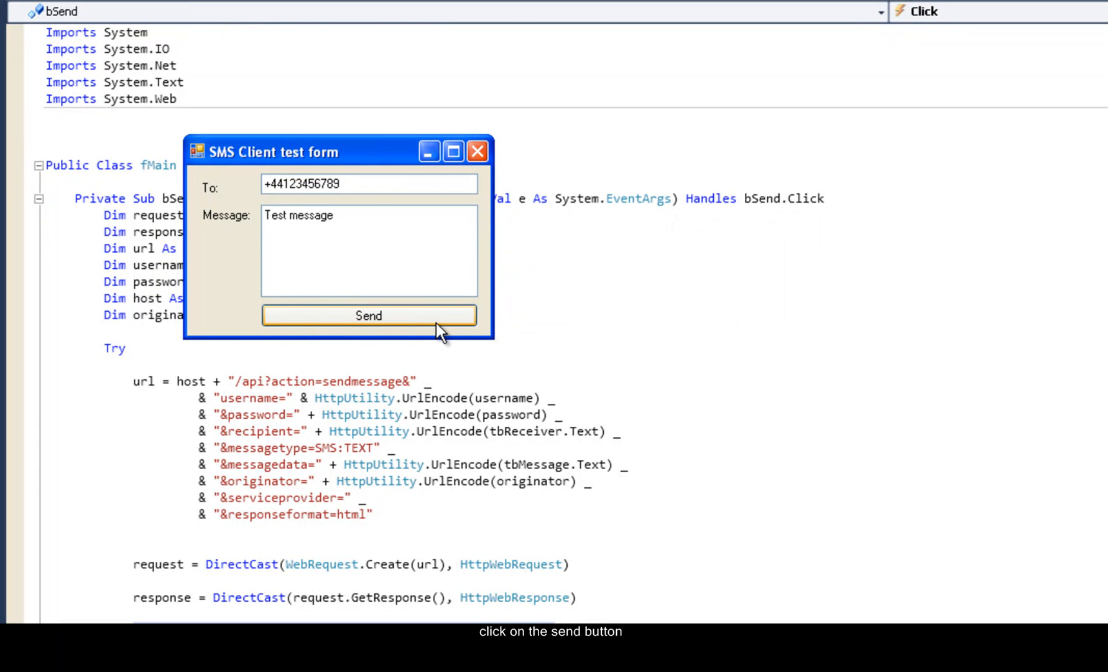
click(368, 316)
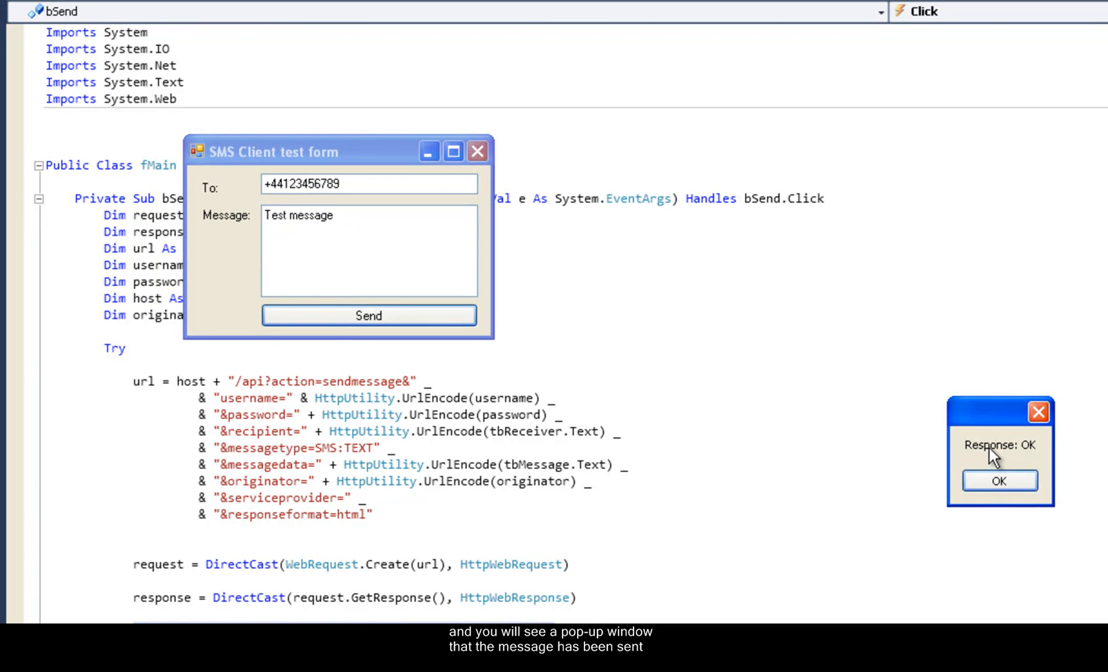
mouse_move(994, 458)
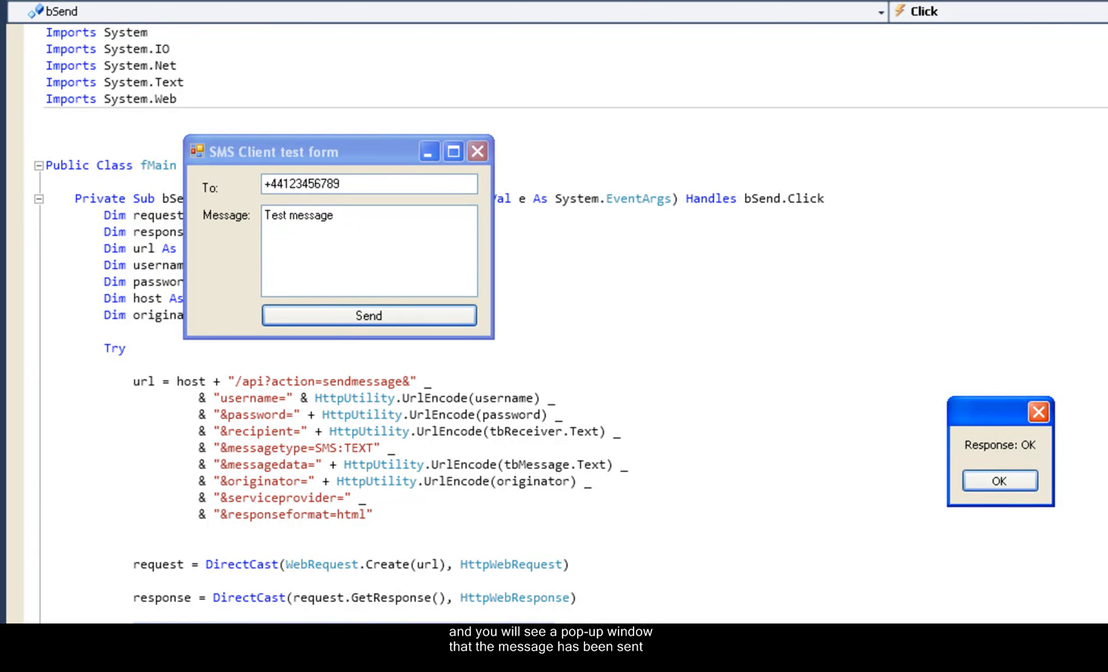